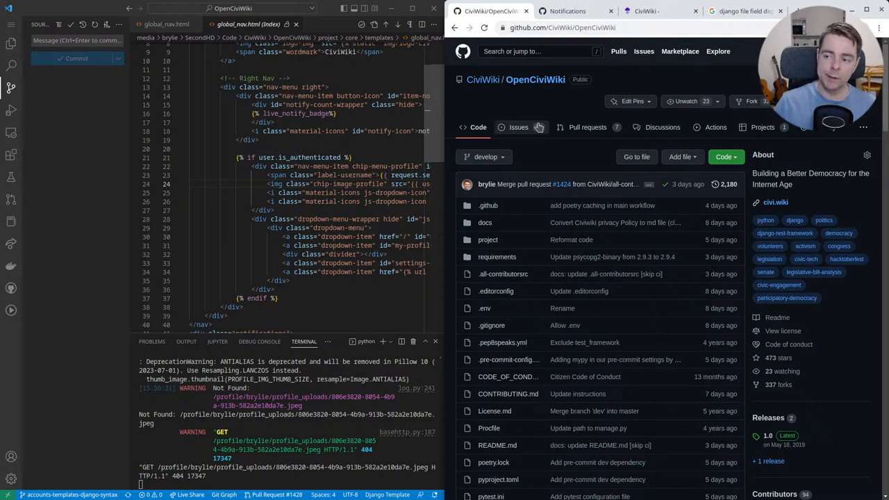
{"action": "mouse_move", "coordinate": [536, 79]}
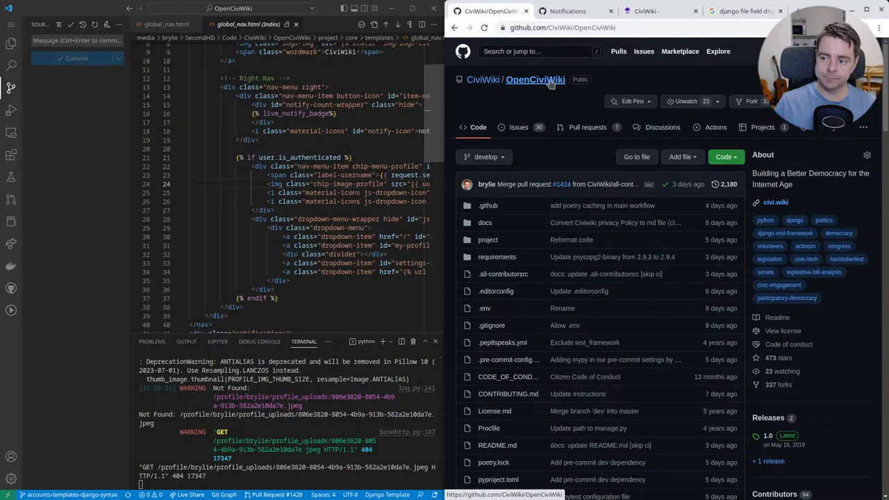
{"action": "mouse_move", "coordinate": [482, 80]}
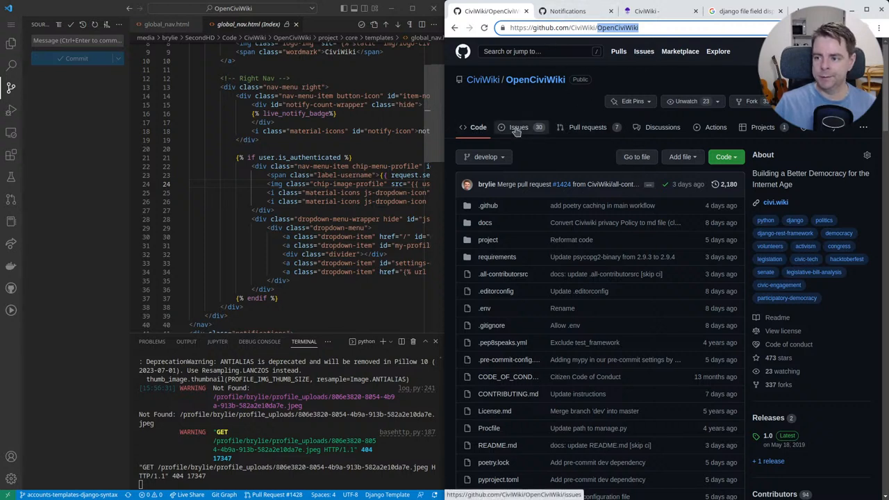
Filter to issues assigned to me and view issue #1151 on porting accounts app templates
{"action": "left_click", "coordinate": [518, 127]}
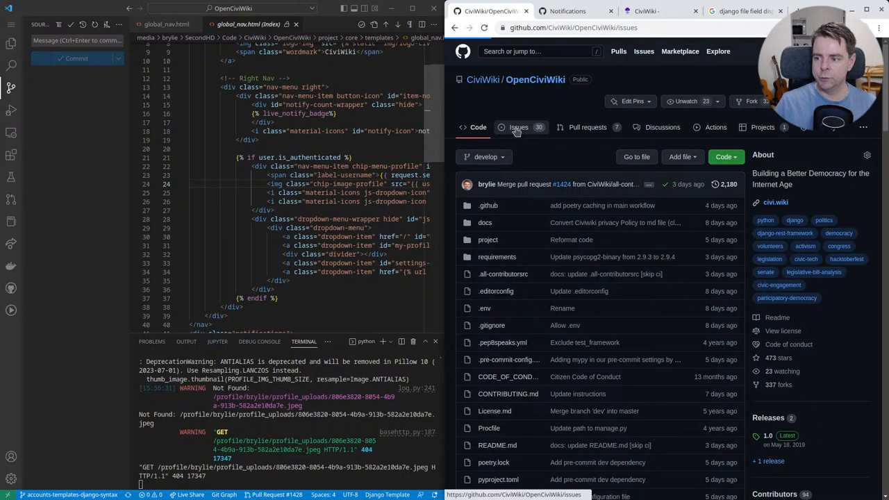
{"action": "left_click", "coordinate": [518, 128]}
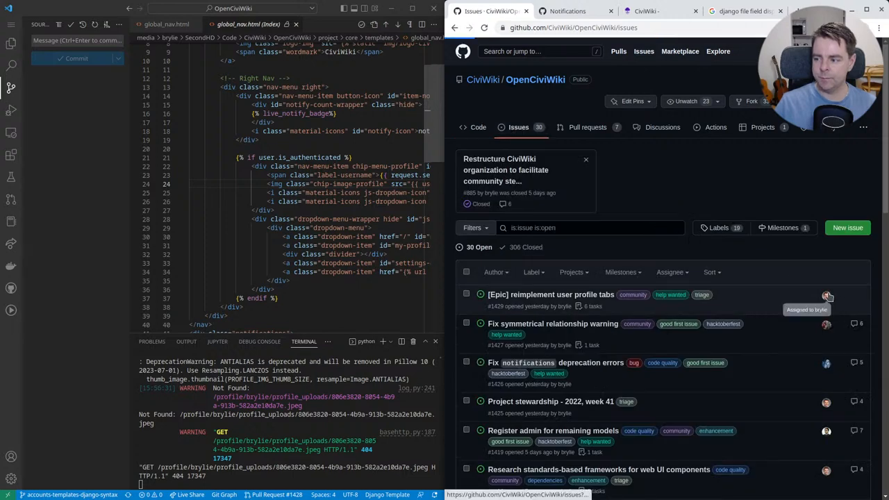
{"action": "left_click", "coordinate": [827, 297]}
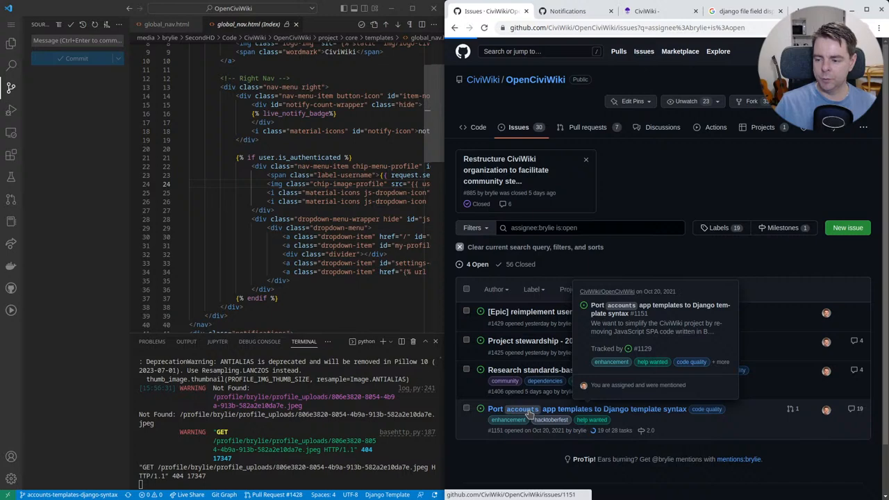
{"action": "left_click", "coordinate": [586, 408]}
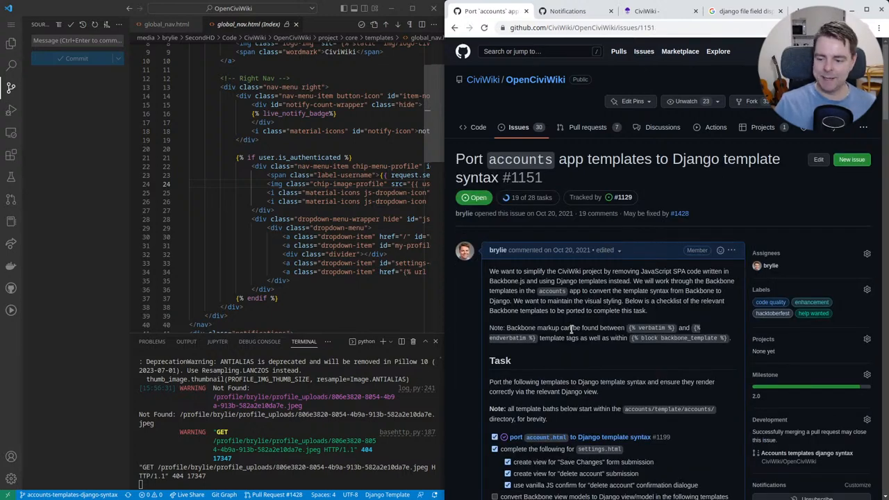
{"action": "scroll", "scroll_direction": "down", "scroll_amount": 3}
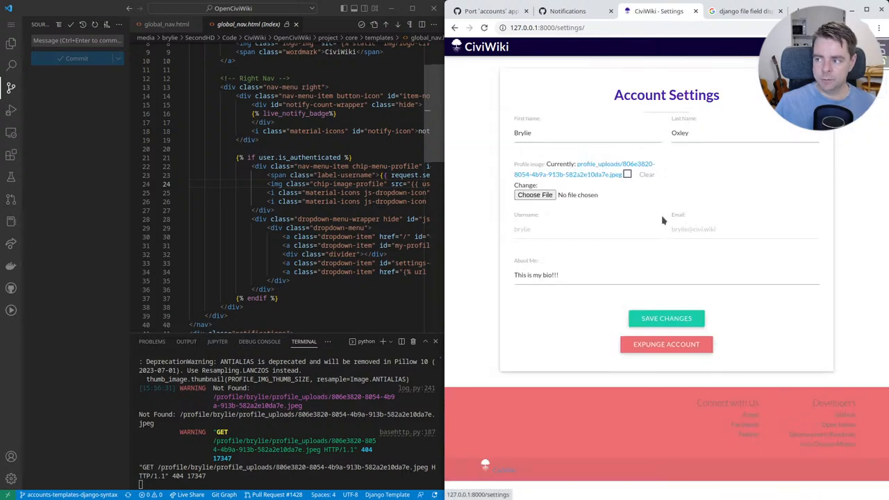
{"action": "mouse_move", "coordinate": [604, 161]}
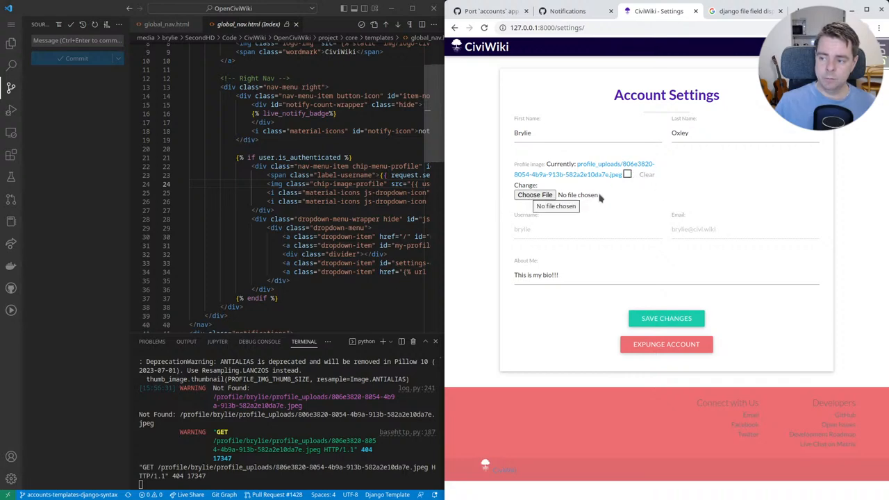
Start choosing a new Profile Image file on the Account Settings page
{"action": "left_click", "coordinate": [535, 194]}
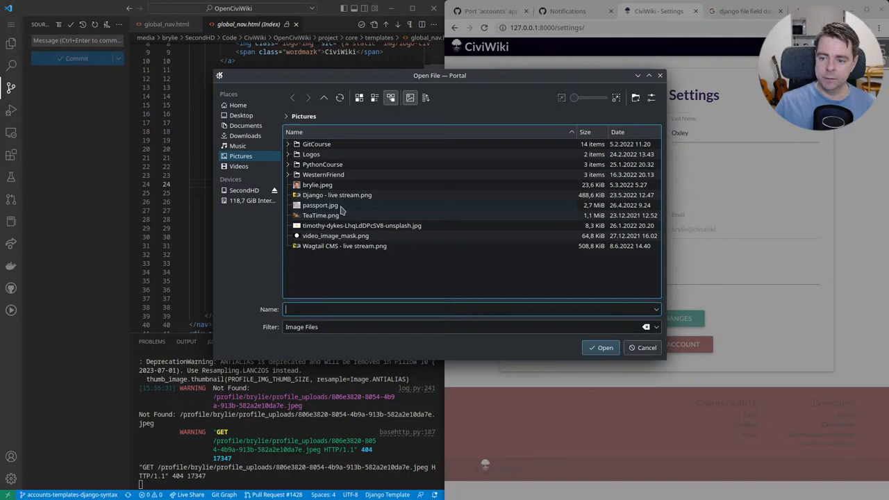
Pick TeaTime.png as the profile image and save the account settings
{"action": "left_click", "coordinate": [600, 348]}
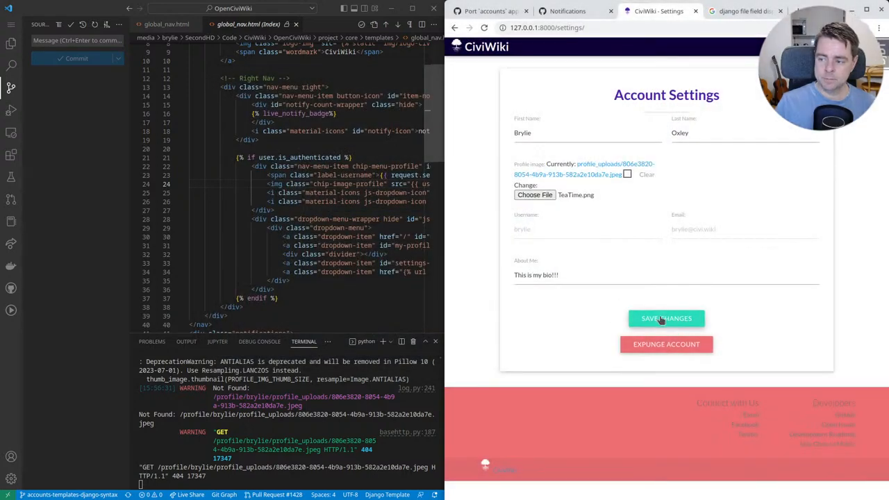
{"action": "left_click", "coordinate": [667, 318]}
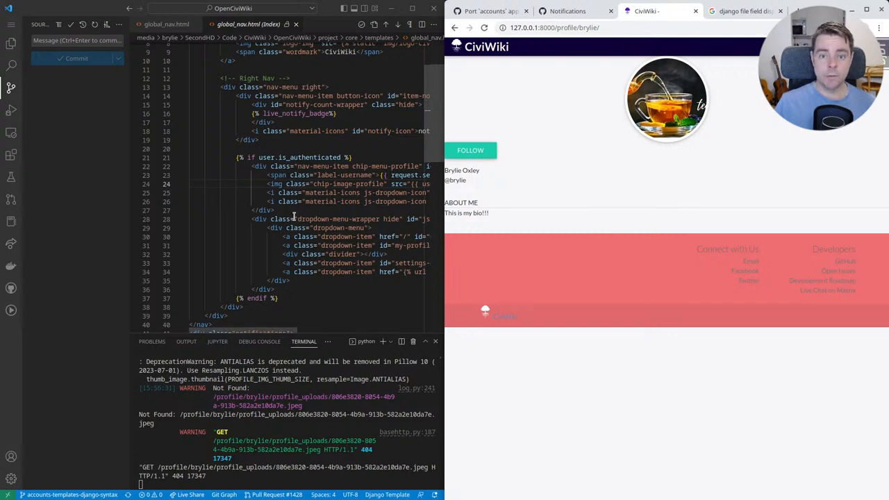
{"action": "mouse_move", "coordinate": [728, 175]}
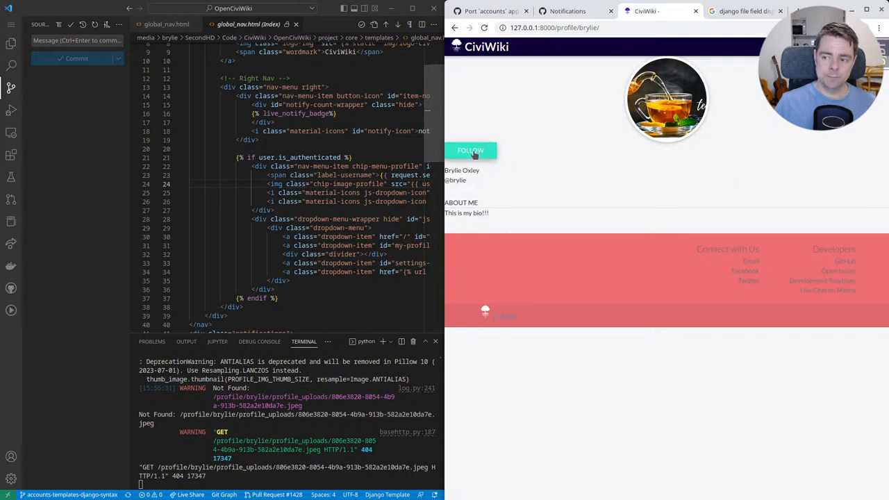
{"action": "mouse_move", "coordinate": [525, 159]}
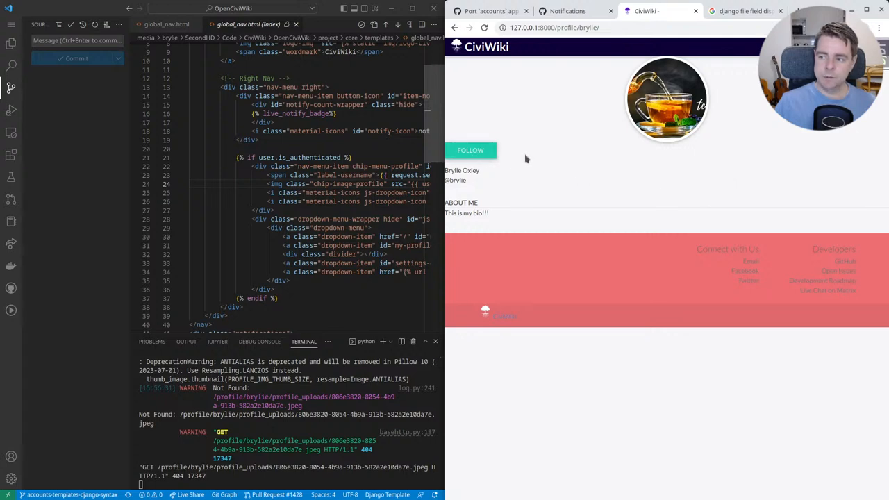
Return to the GitHub issue tab to review its task checklist
{"action": "left_click", "coordinate": [486, 11]}
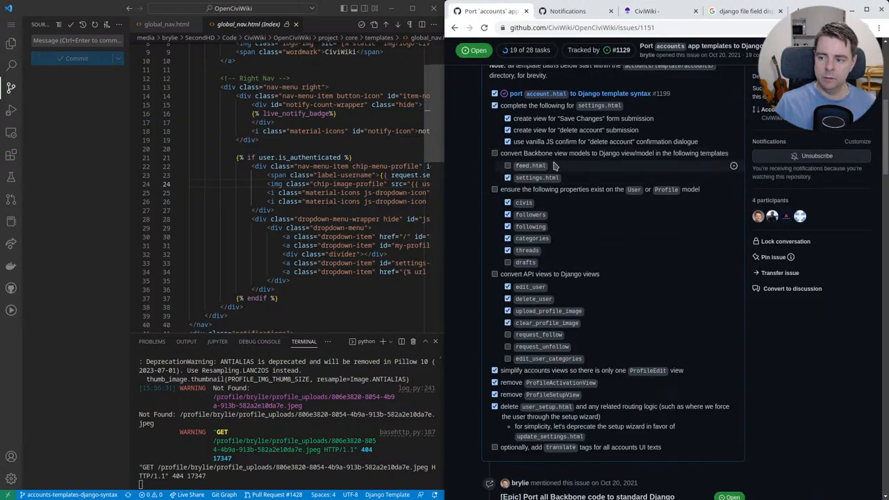
{"action": "mouse_move", "coordinate": [553, 170]}
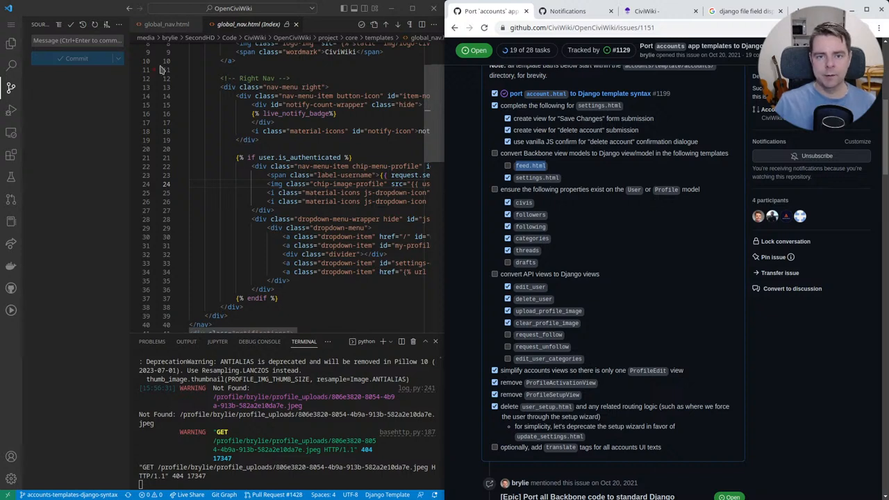
{"action": "mouse_move", "coordinate": [159, 65]}
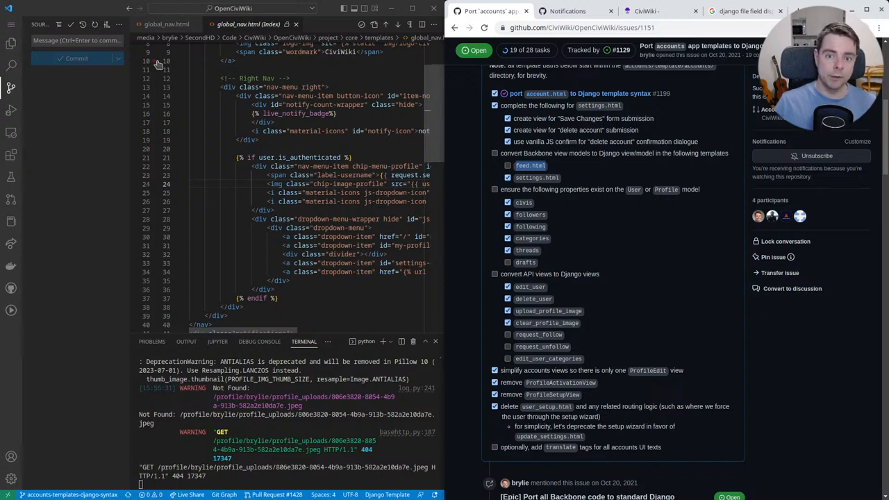